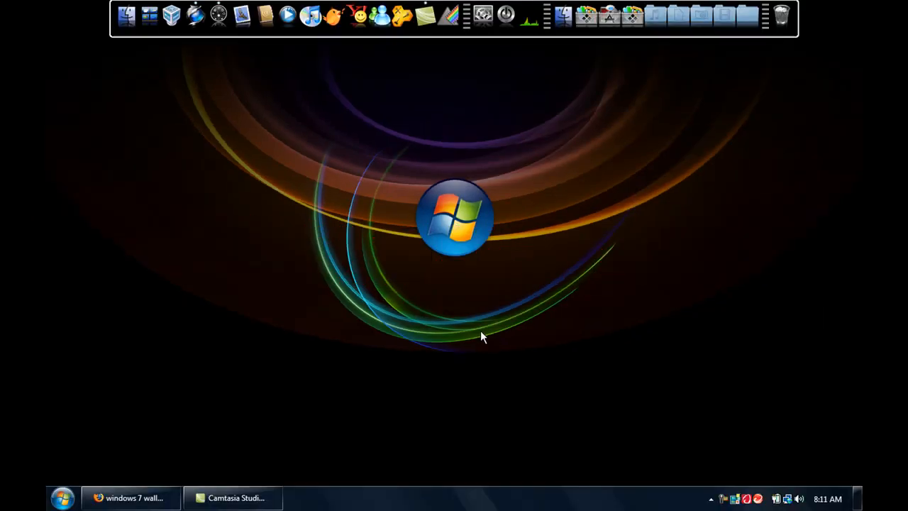
mouse_move(475, 341)
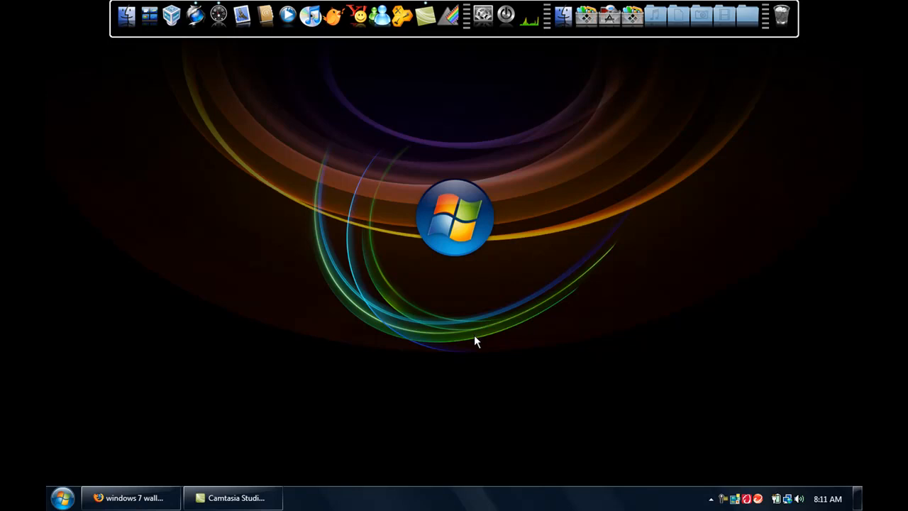
mouse_move(418, 275)
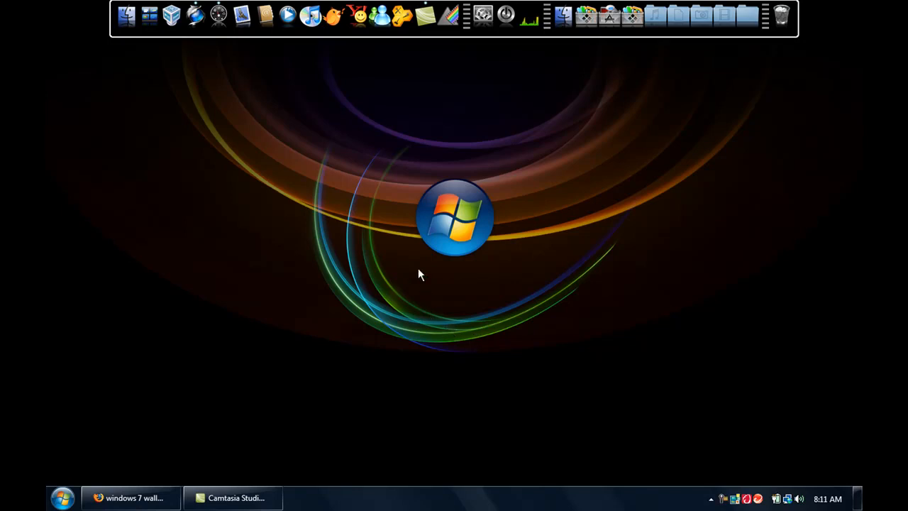
mouse_move(356, 205)
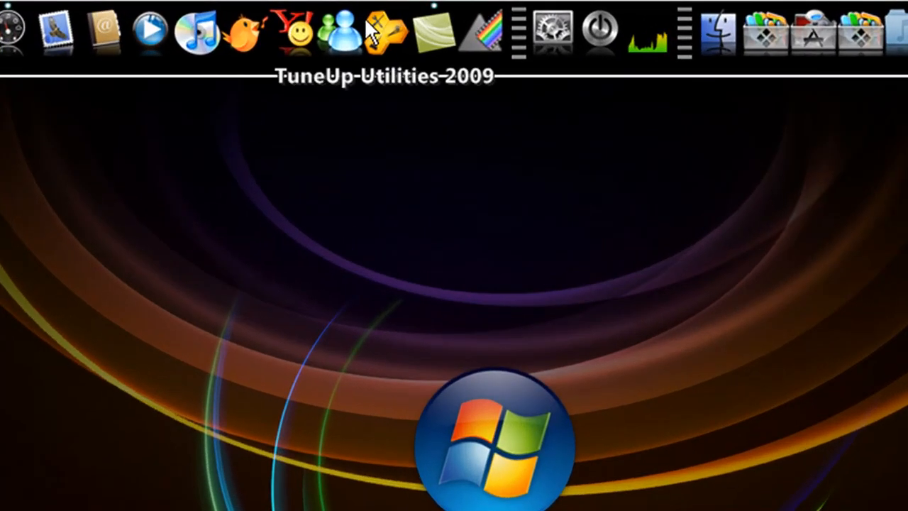
mouse_move(210, 429)
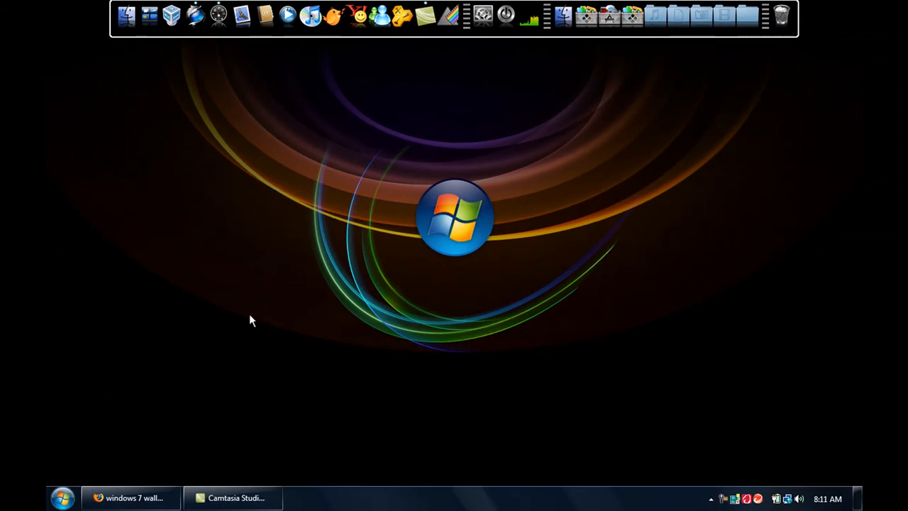
mouse_move(282, 172)
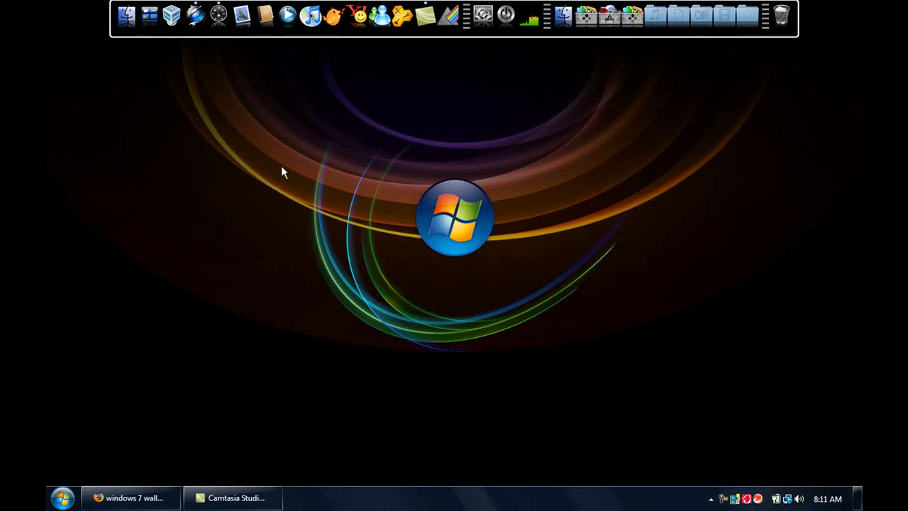
mouse_move(181, 99)
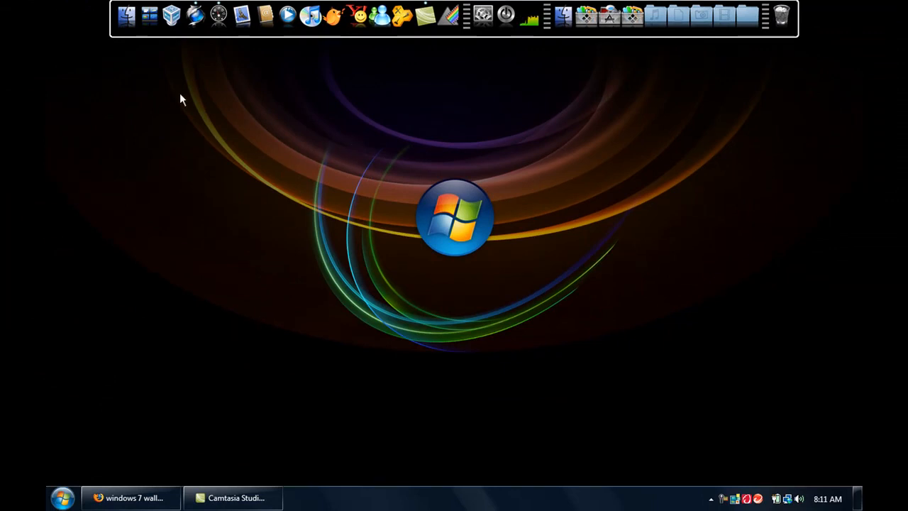
mouse_move(169, 356)
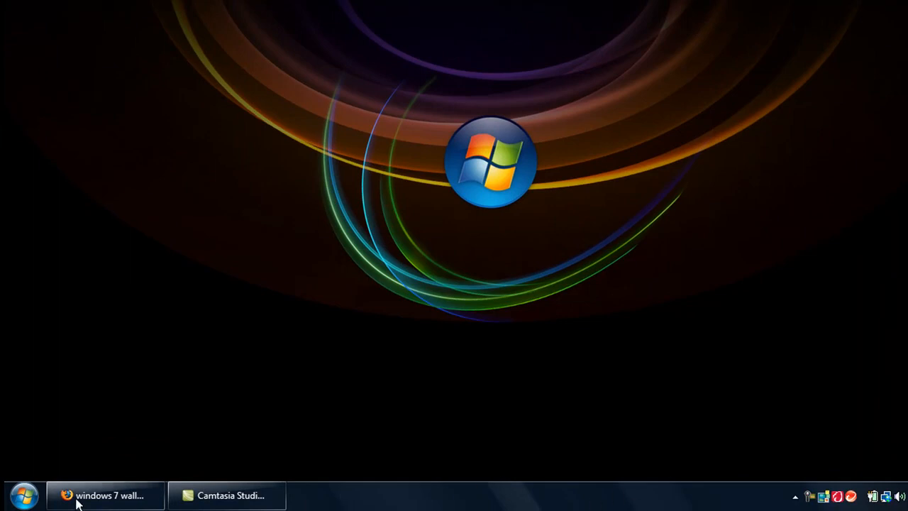
mouse_move(227, 494)
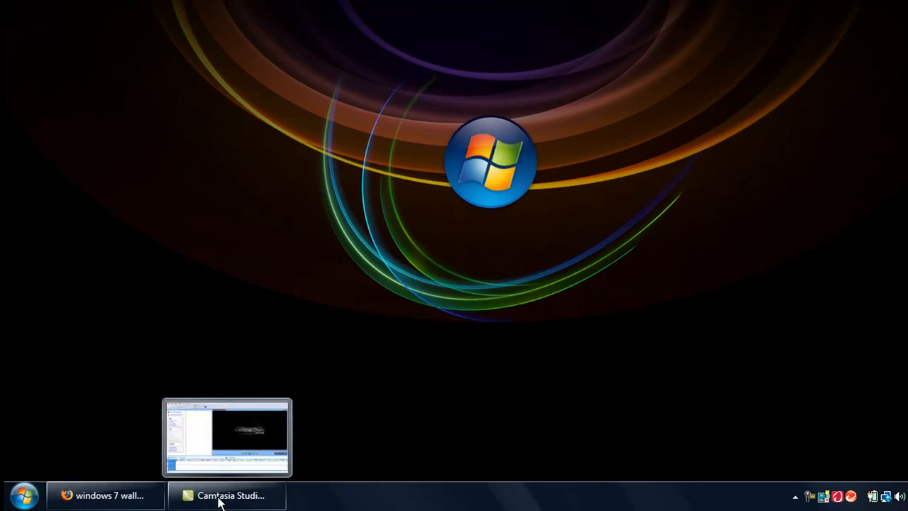
mouse_move(319, 497)
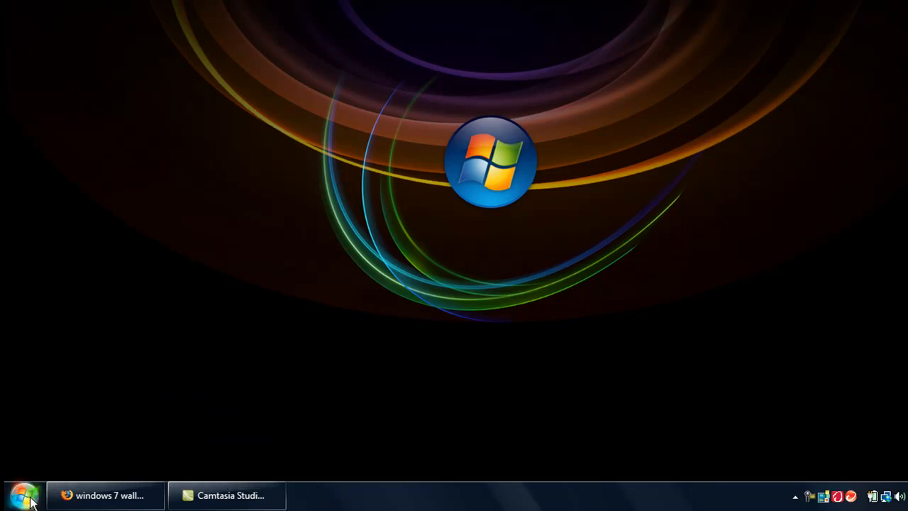
mouse_move(25, 495)
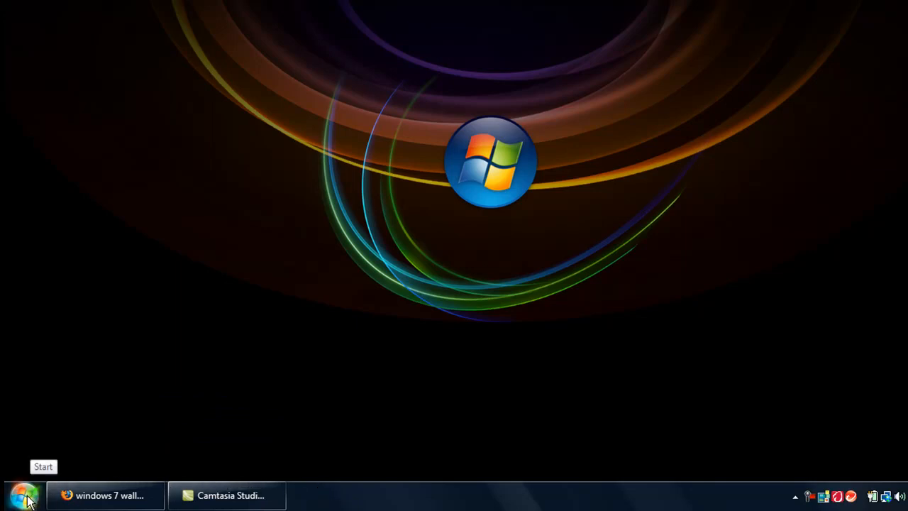
Bring up Firefox and view the 'Windows 7 Style For Vista' deviantART page.
click(25, 494)
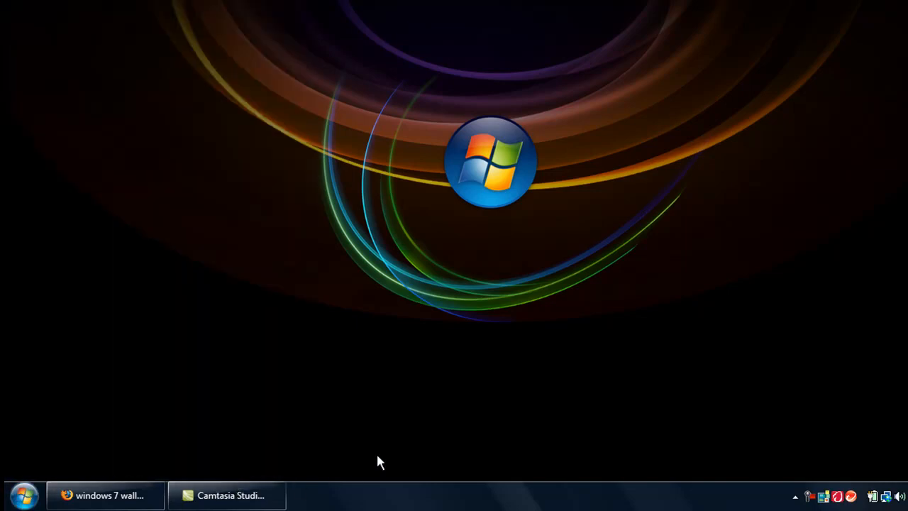
mouse_move(539, 493)
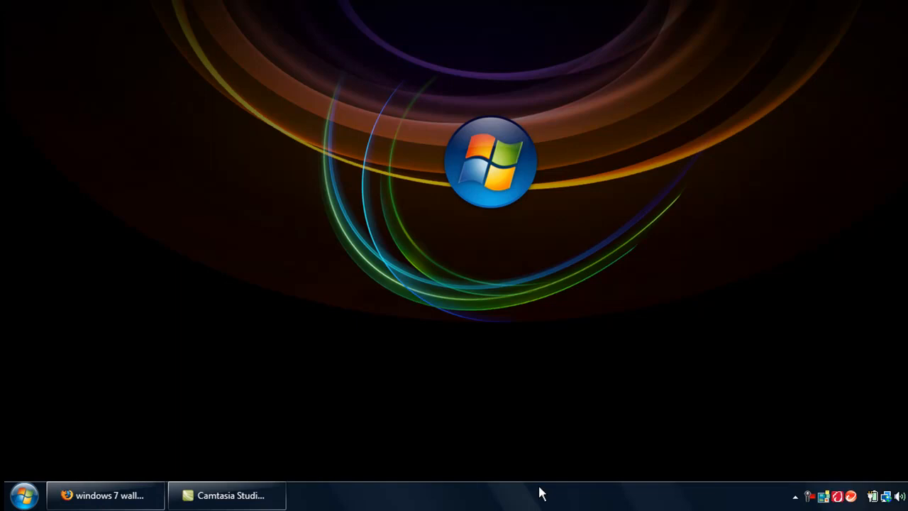
mouse_move(435, 461)
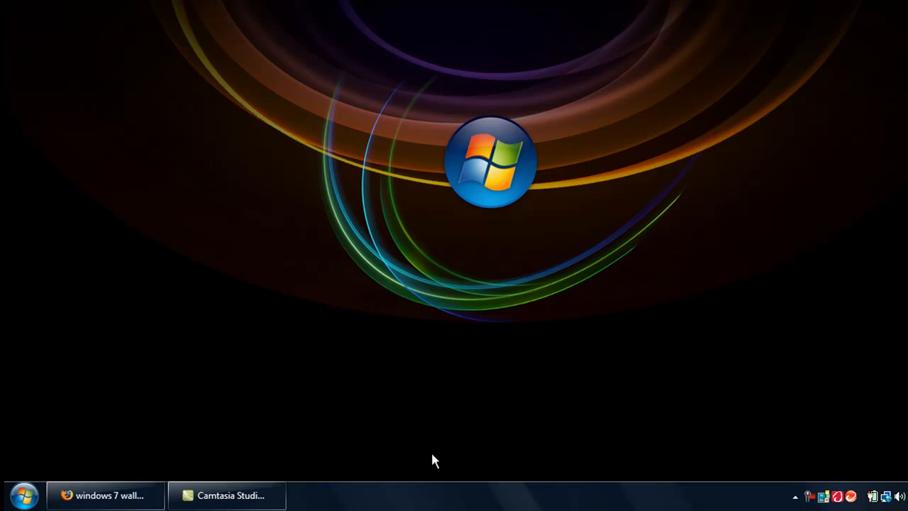
mouse_move(460, 507)
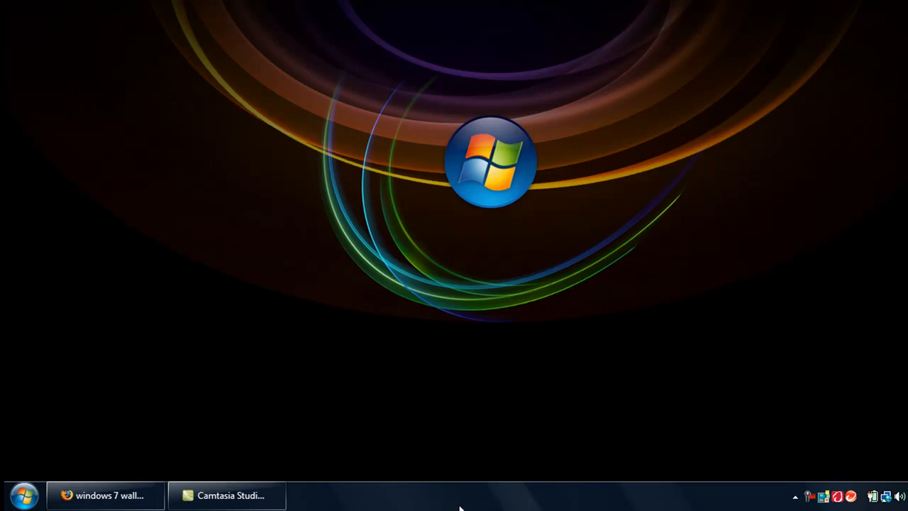
mouse_move(367, 114)
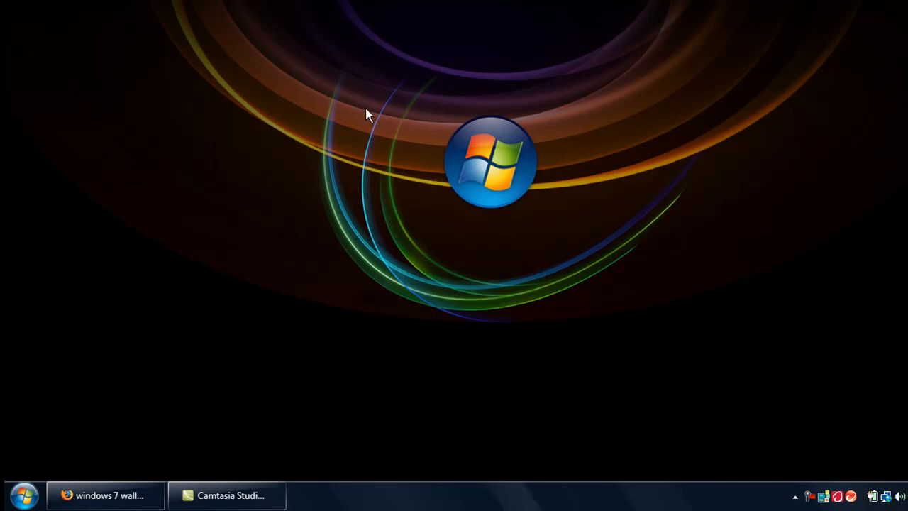
mouse_move(147, 419)
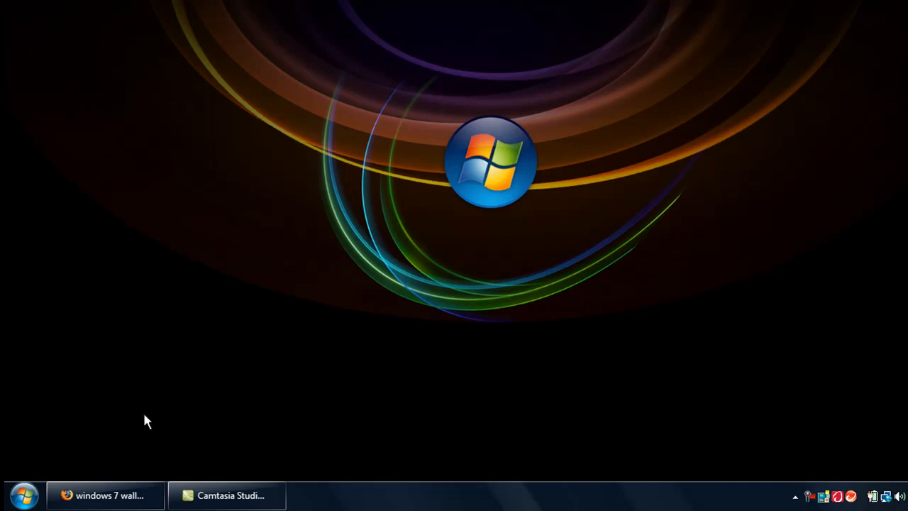
click(105, 494)
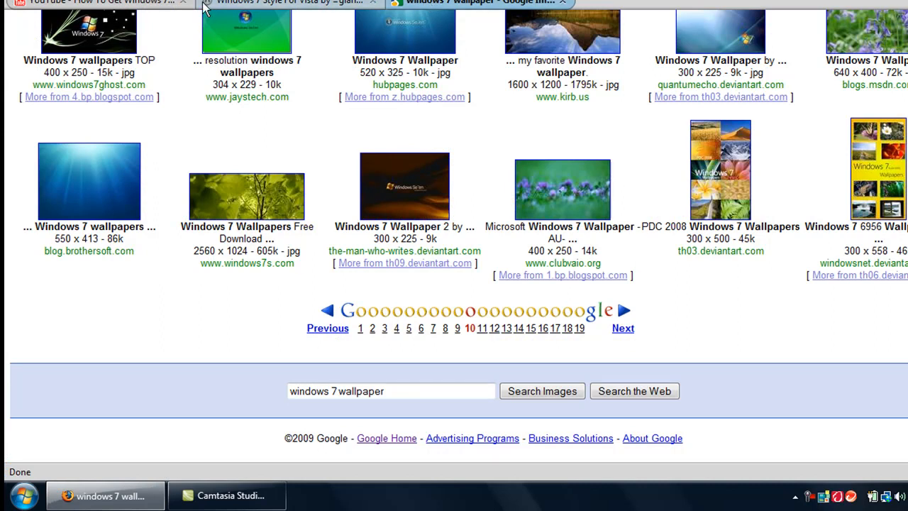
click(284, 2)
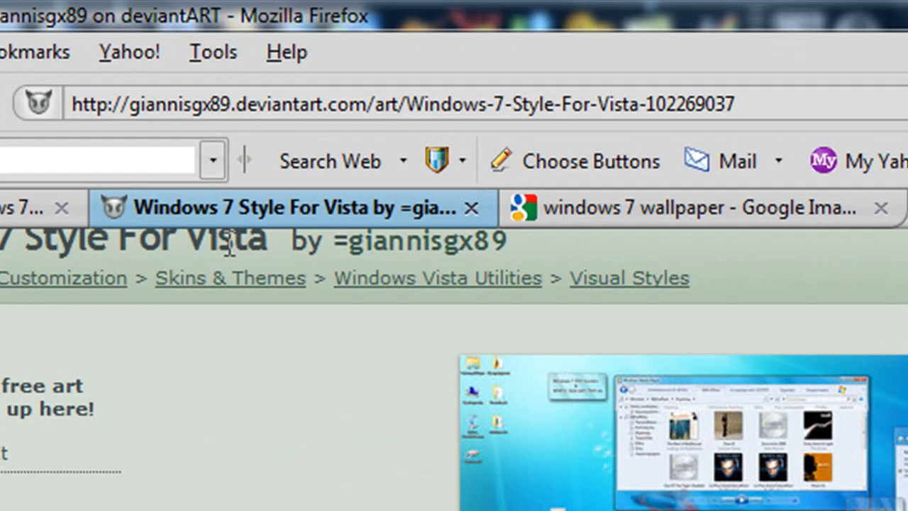
mouse_move(225, 92)
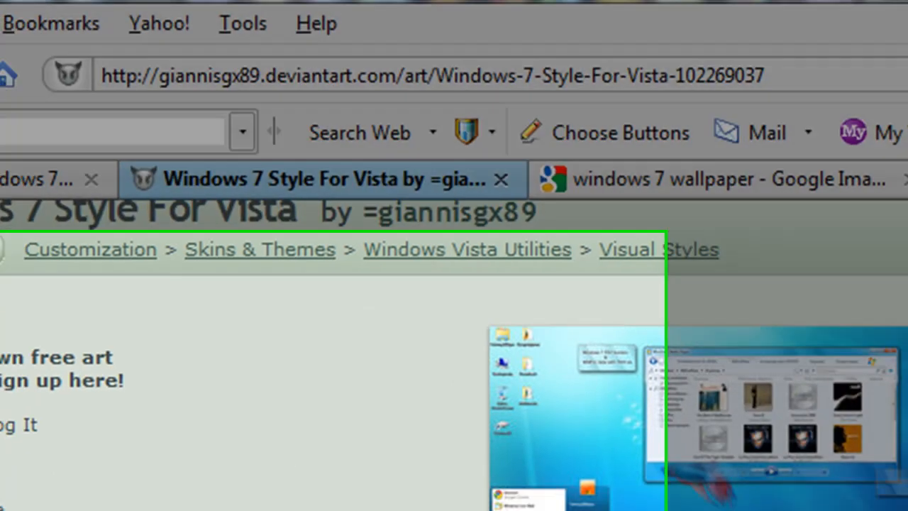
scroll(down, 3)
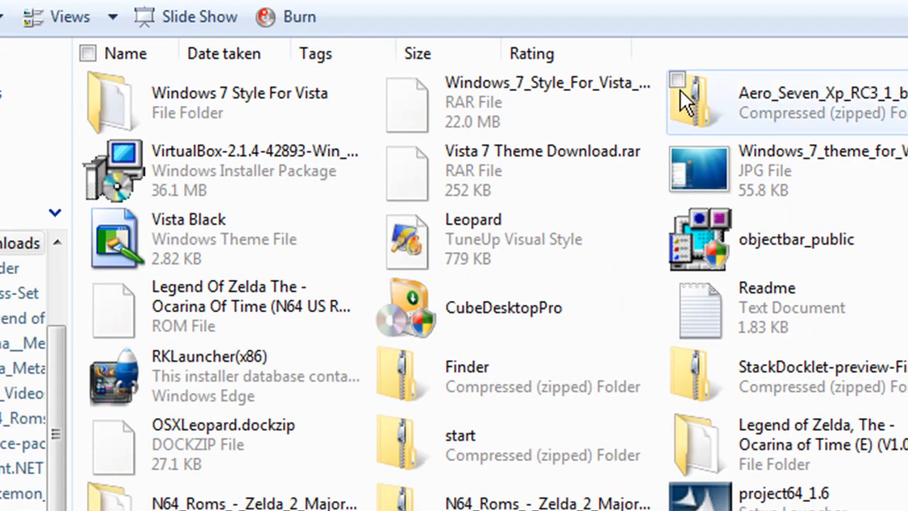
Select the Windows_7_Style_For_Vista RAR file and show its 7-Zip context menu.
click(496, 103)
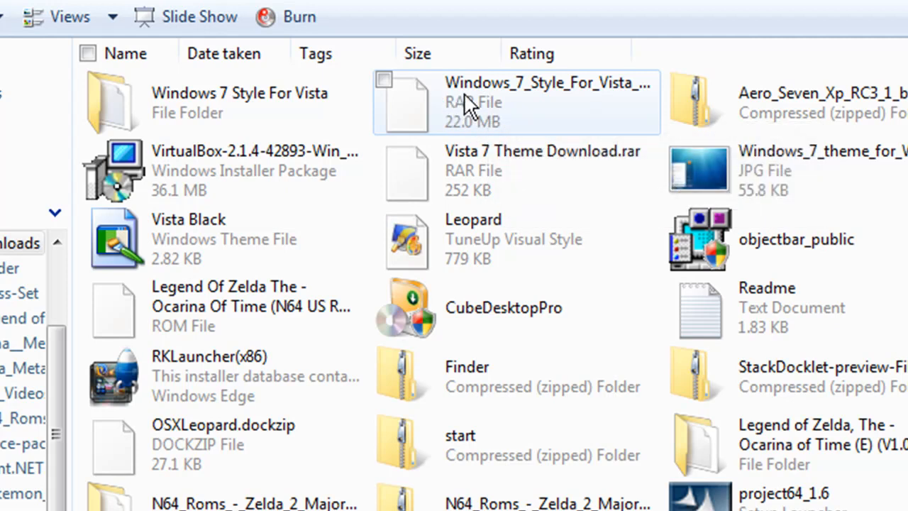
right_click(468, 103)
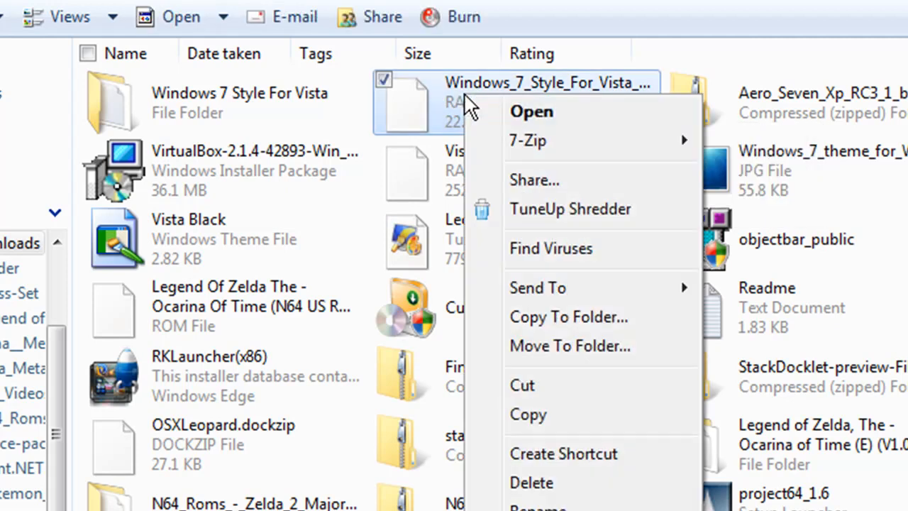
mouse_move(493, 160)
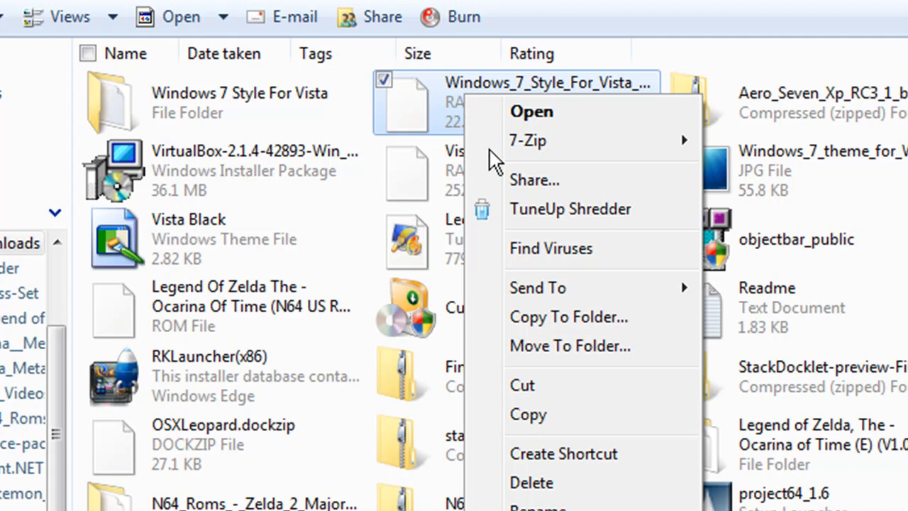